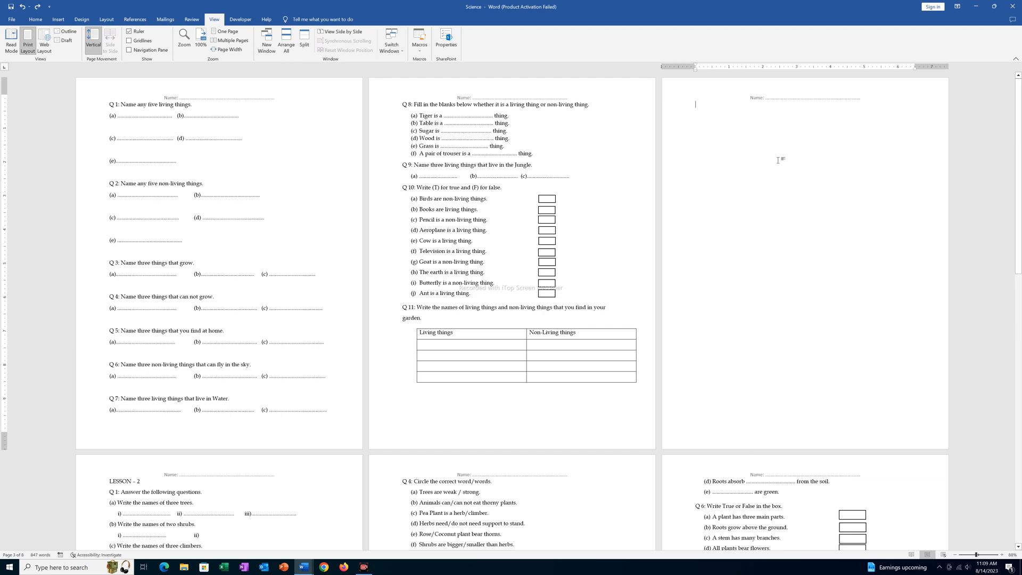
mouse_move(802, 238)
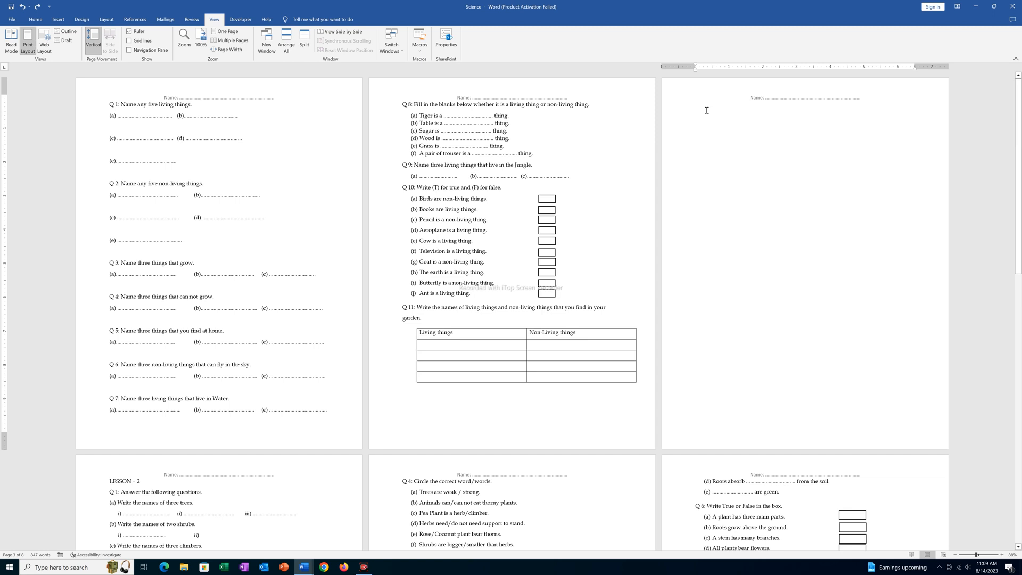
Locate the blank third page using the page thumbnails
click(694, 105)
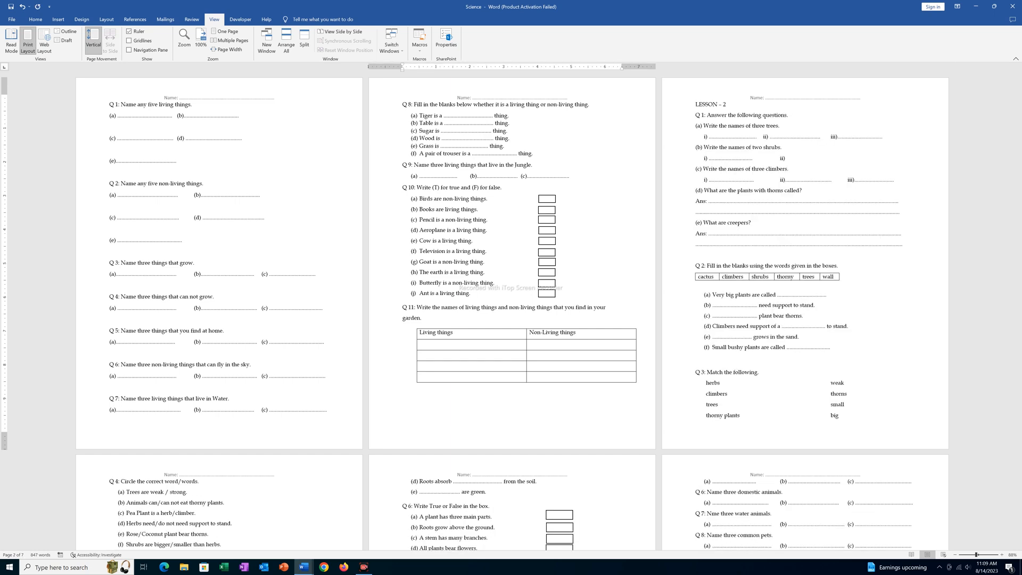
scroll(down, 3)
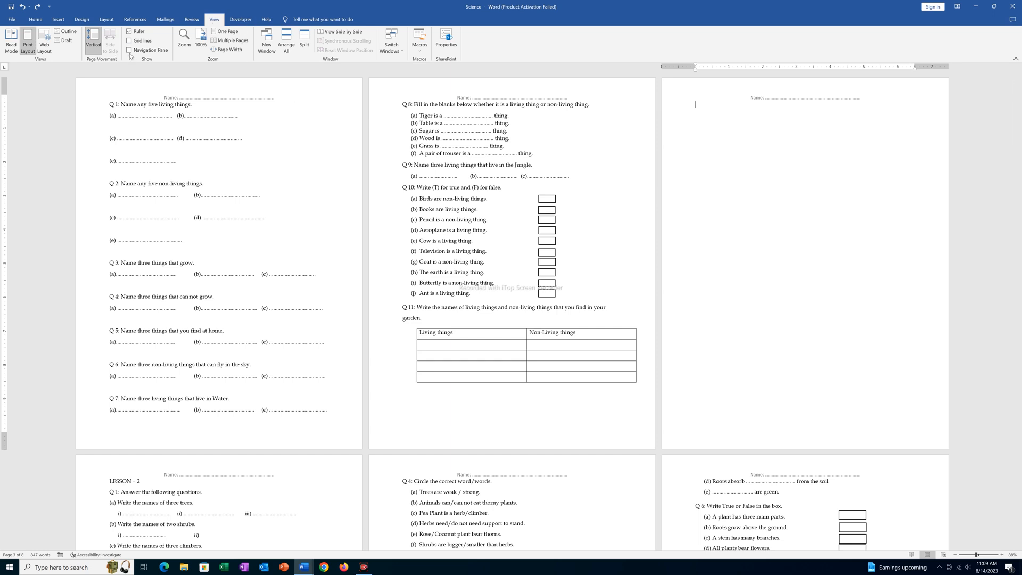
click(130, 50)
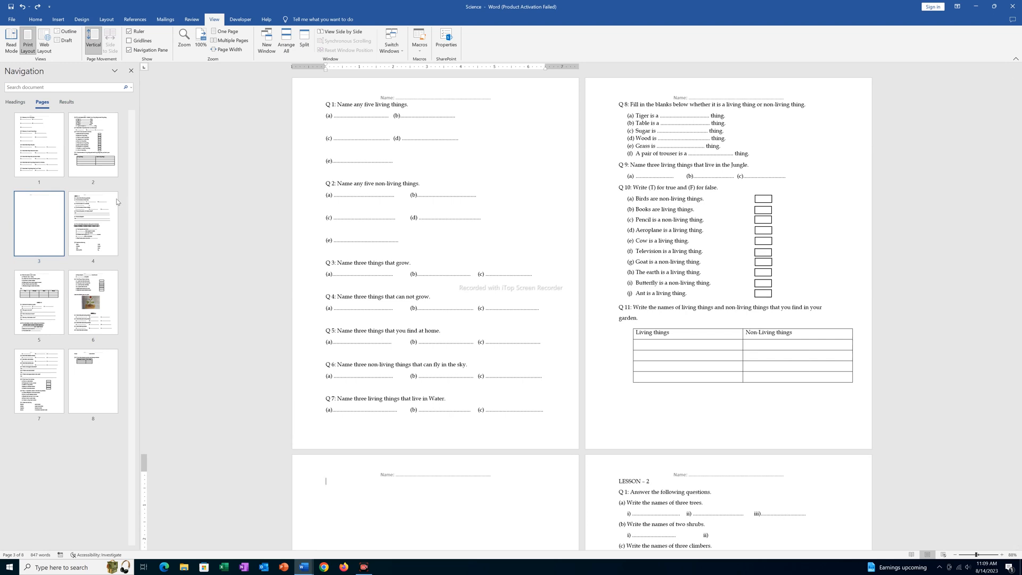
mouse_move(31, 246)
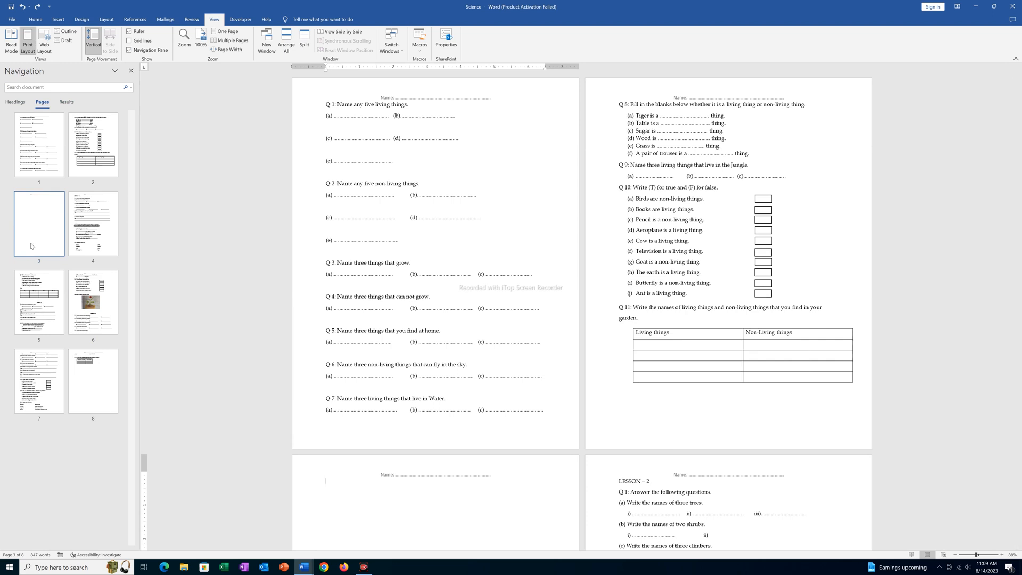
scroll(down, 3)
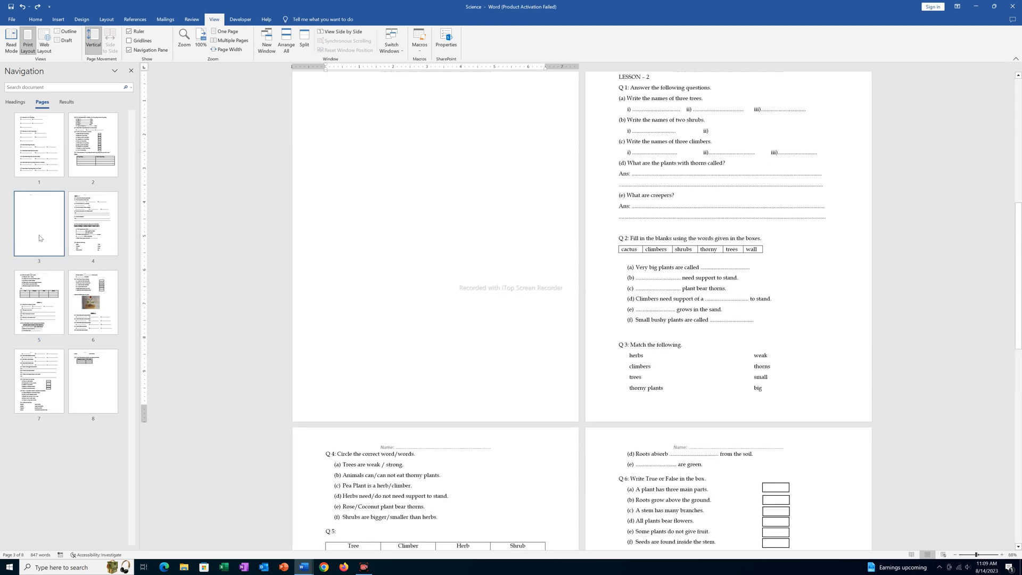
click(326, 77)
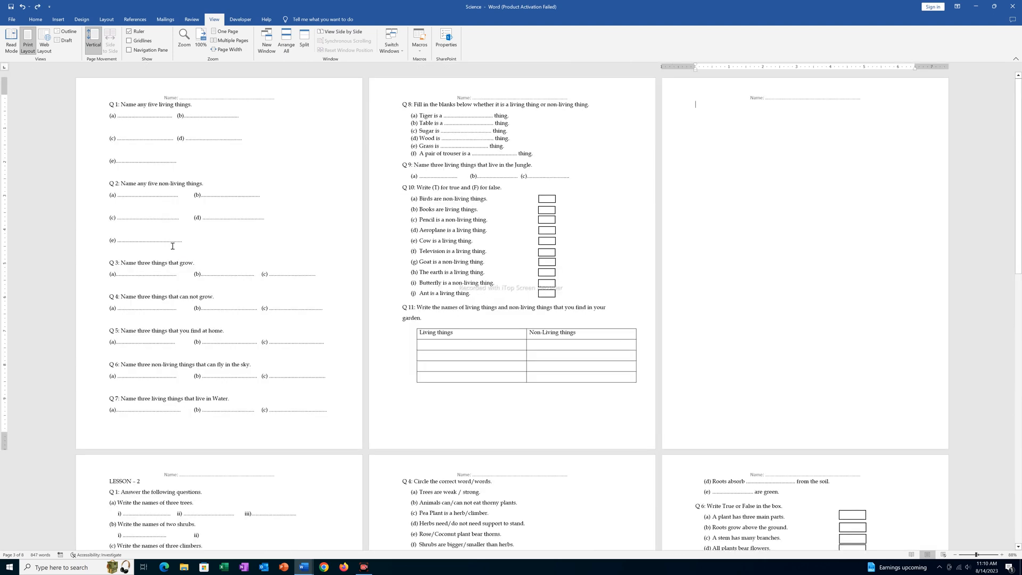
Show formatting marks to remove the page break ending page two, then hide them
click(35, 19)
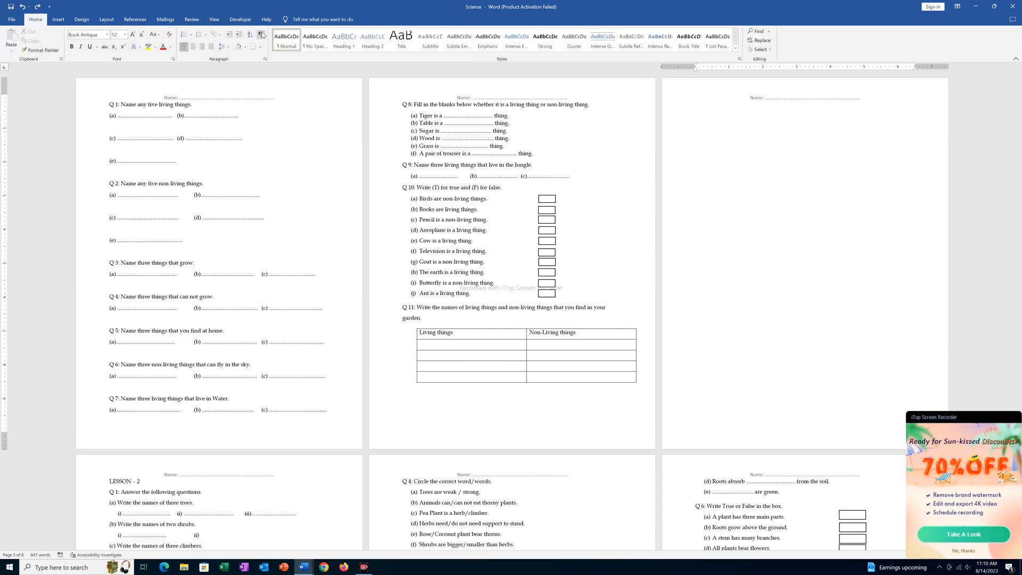
click(260, 35)
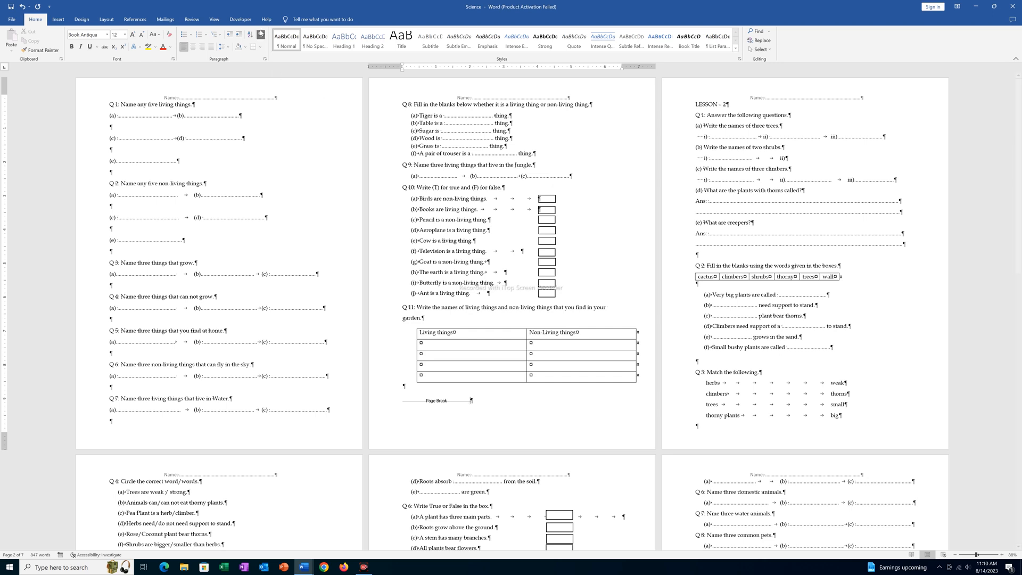
click(259, 36)
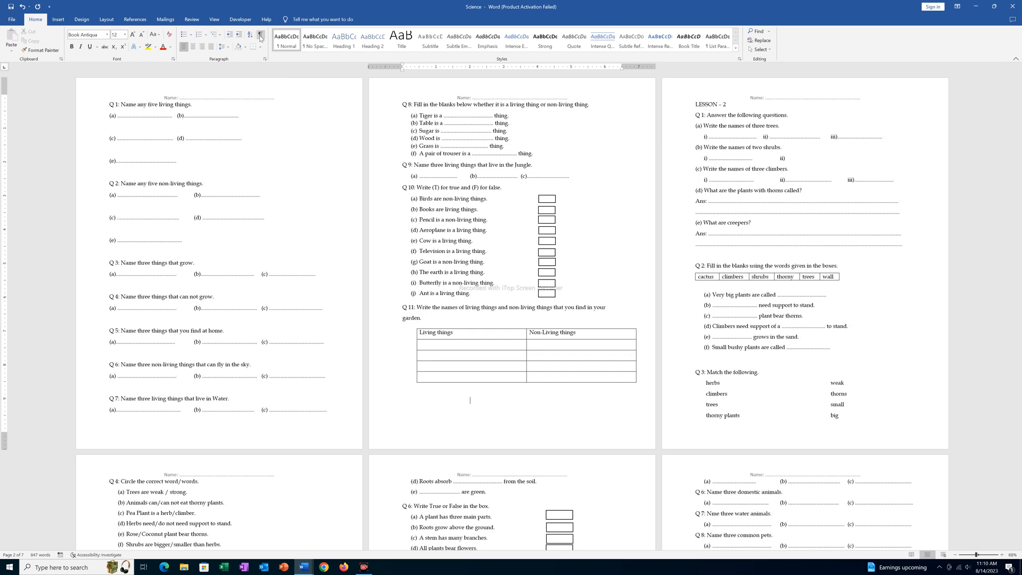